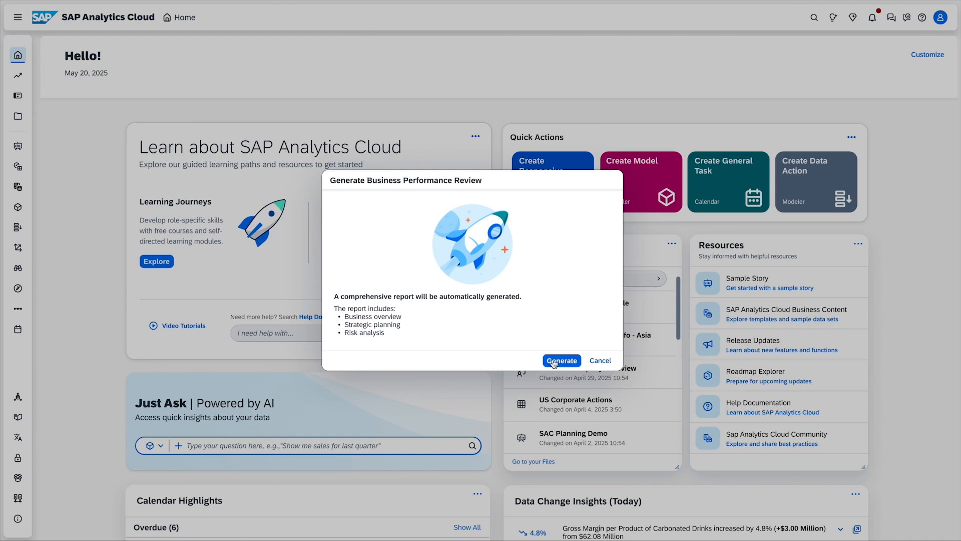
# Generate the Business Performance Review from the Generate dialog.
pyautogui.click(561, 360)
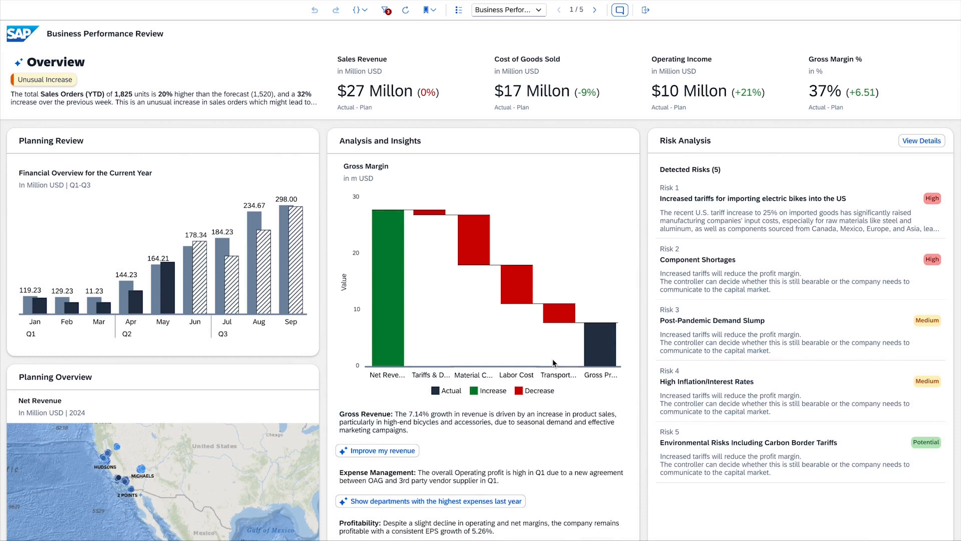
# View details of the tariff risk in the Risk Analysis card.
pyautogui.click(921, 140)
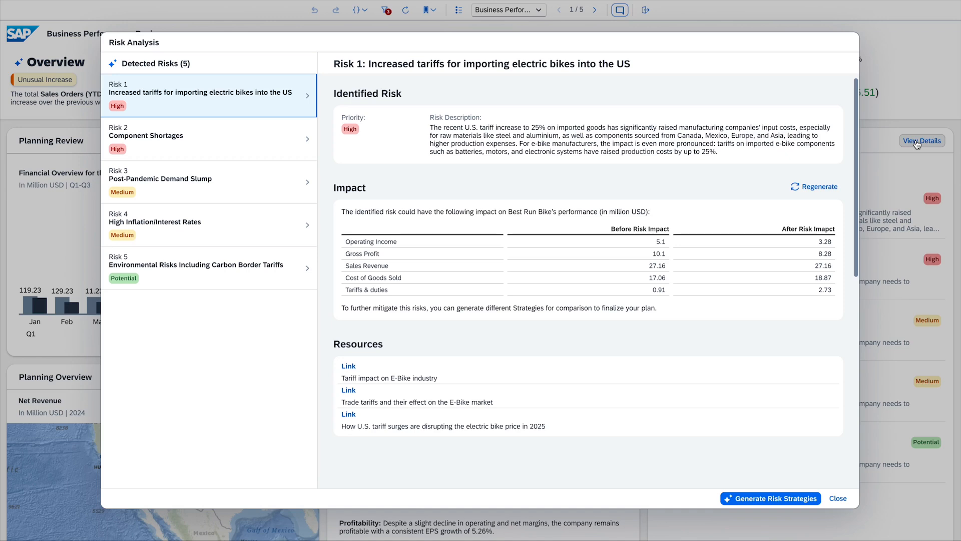
pyautogui.moveTo(771, 498)
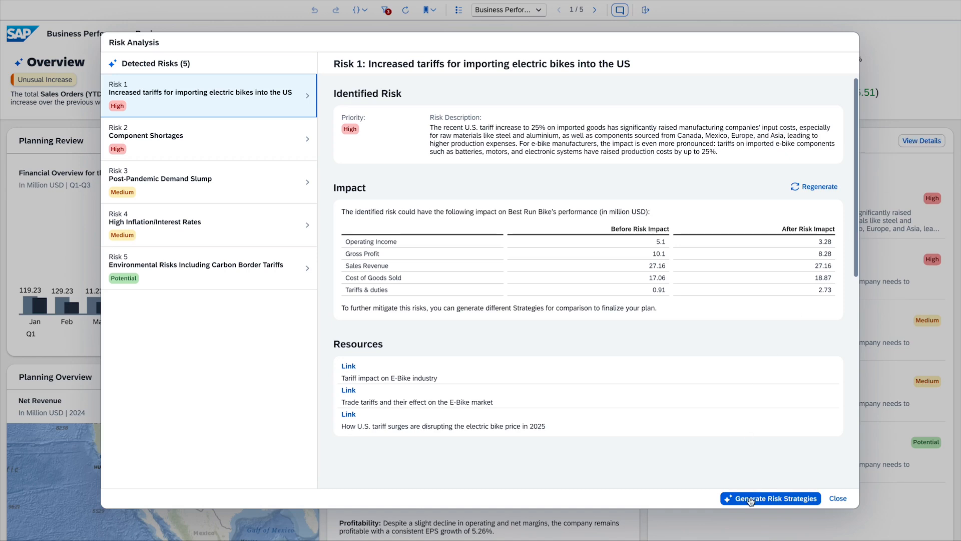
# Generate risk strategies; select supplier diversification, premium eBikes pricing and production efficiency.
pyautogui.click(770, 497)
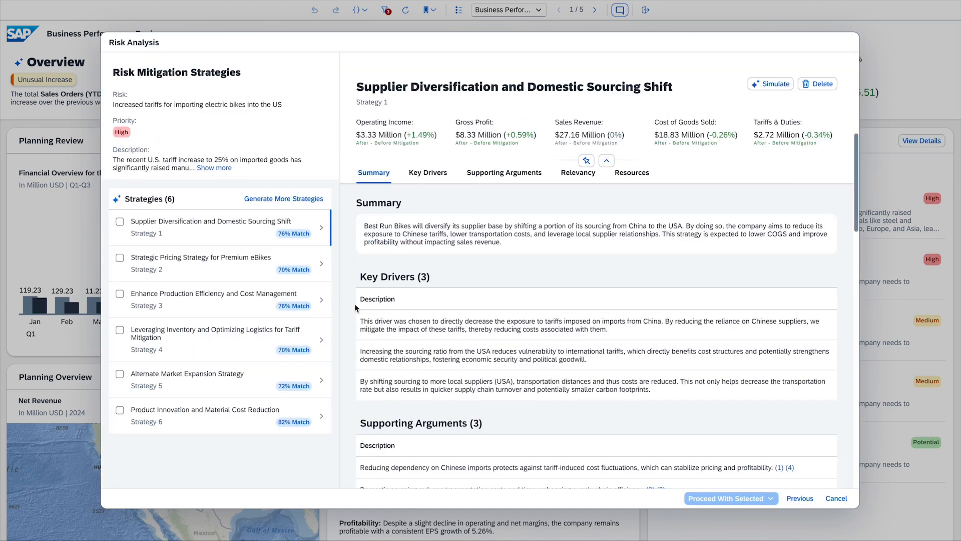
pyautogui.click(119, 222)
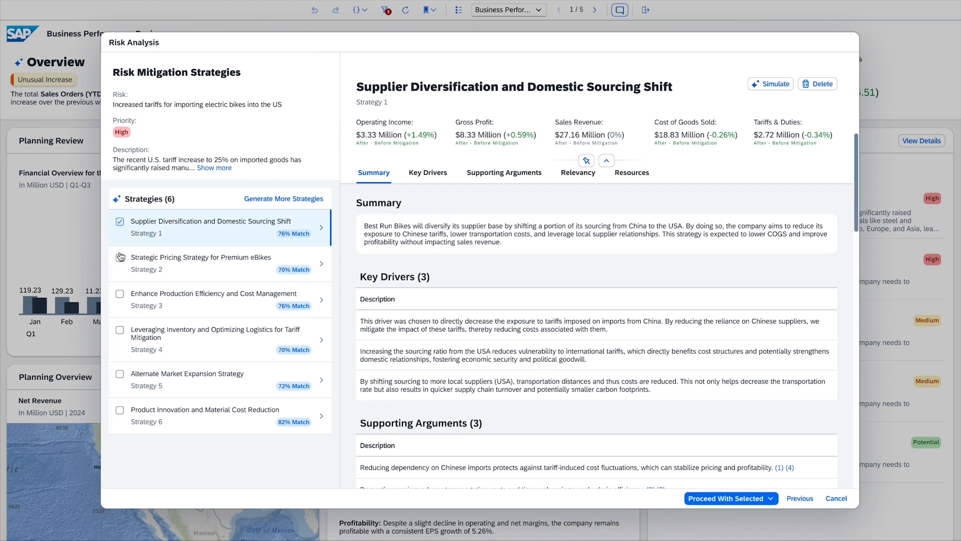
pyautogui.click(119, 257)
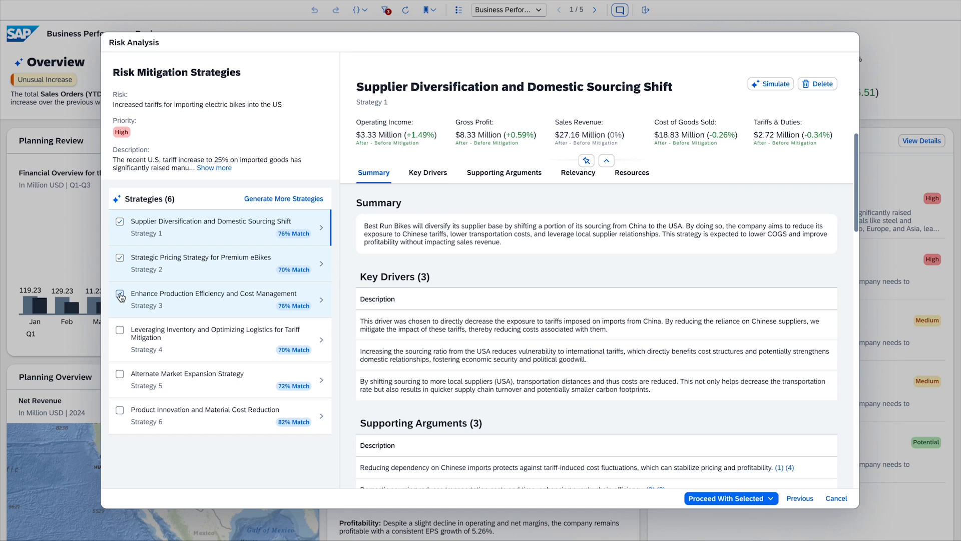
pyautogui.click(120, 295)
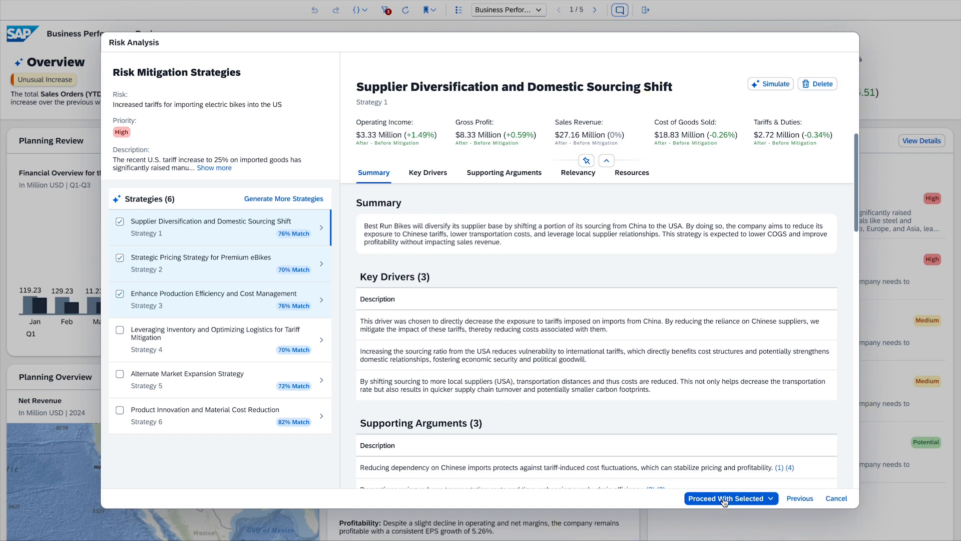
pyautogui.click(779, 498)
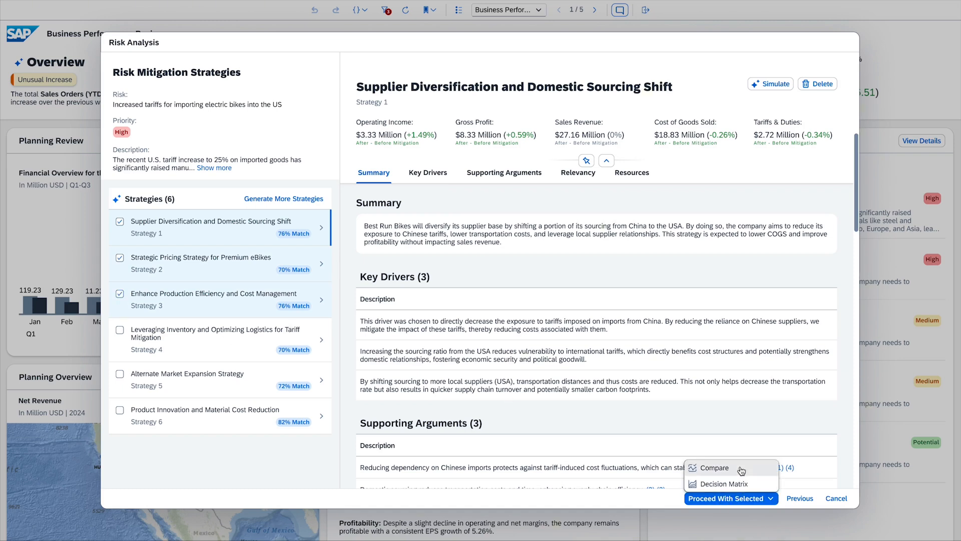
pyautogui.click(715, 467)
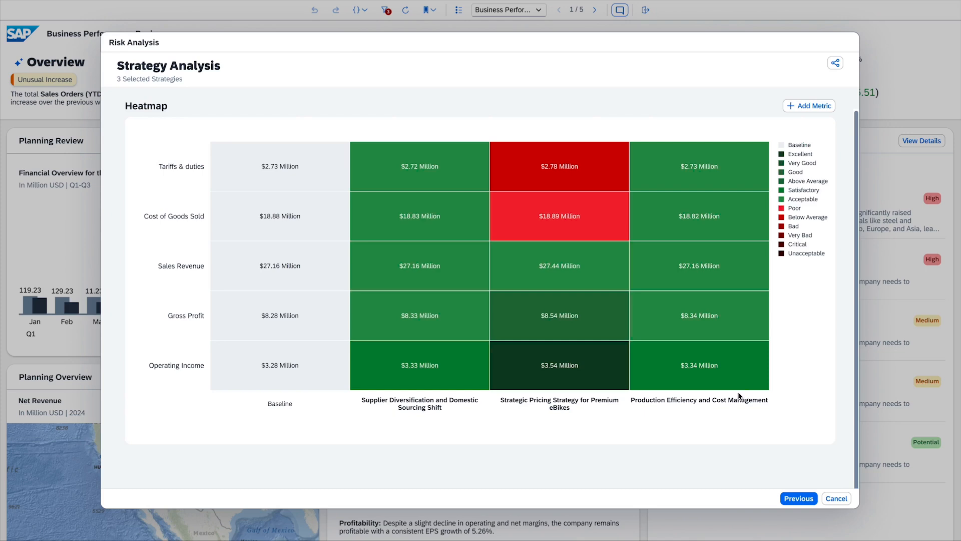
pyautogui.moveTo(747, 449)
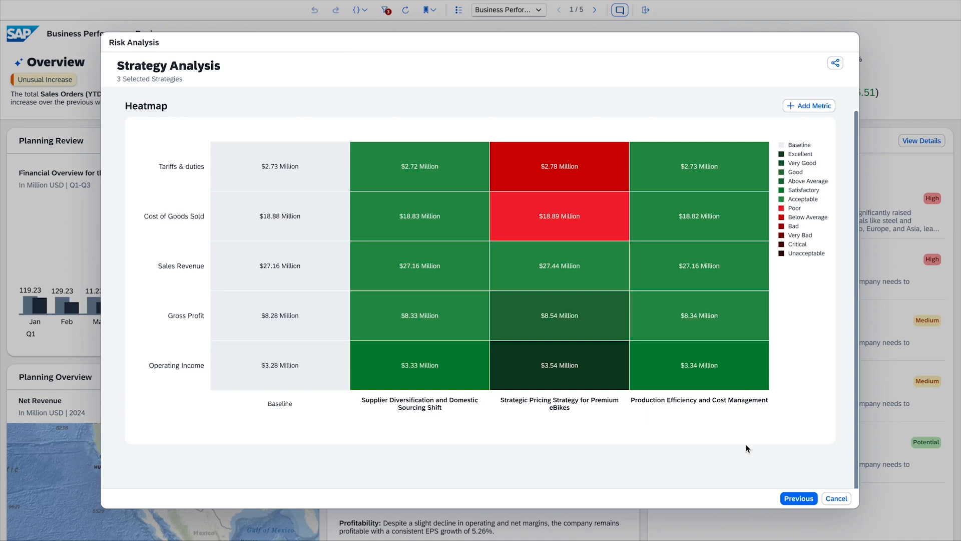
pyautogui.click(799, 498)
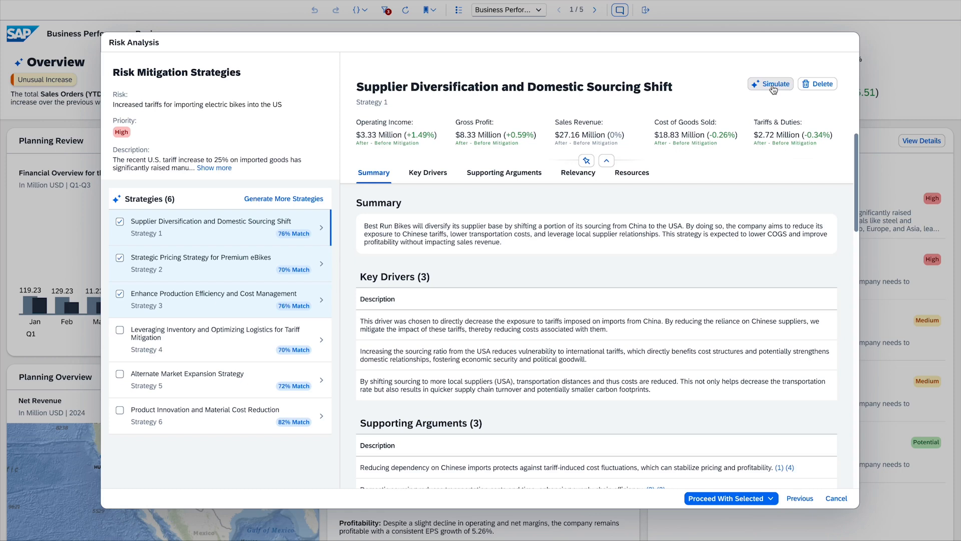
# Preview and run the supplier diversification strategy simulation.
pyautogui.click(771, 84)
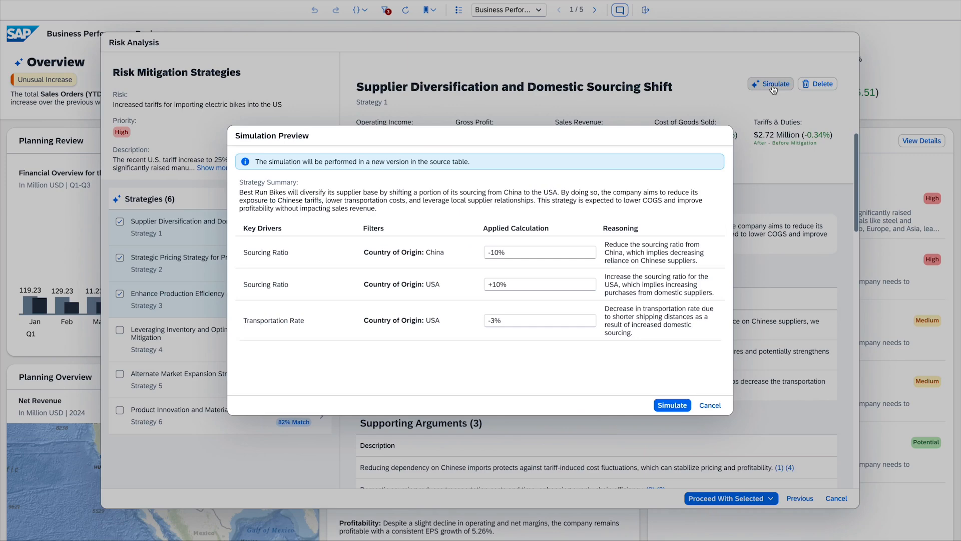
pyautogui.click(672, 404)
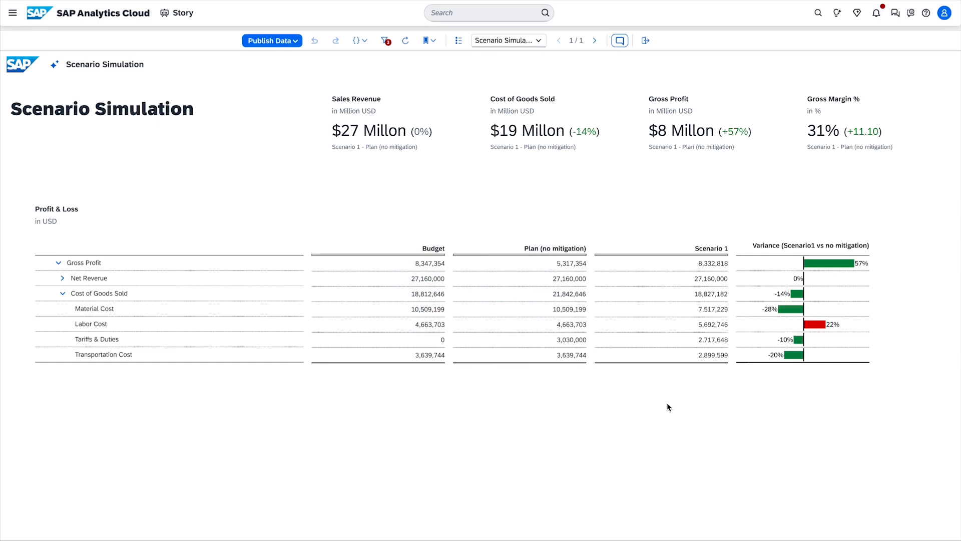
# Ask Joule to send the completed upcoming-cycle budget plan to supply chain.
pyautogui.click(857, 12)
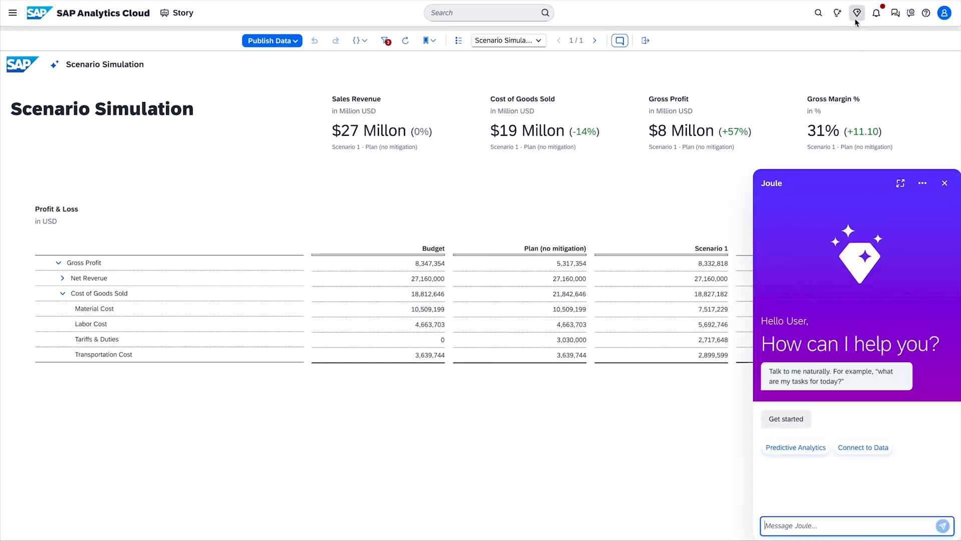
pyautogui.moveTo(837, 386)
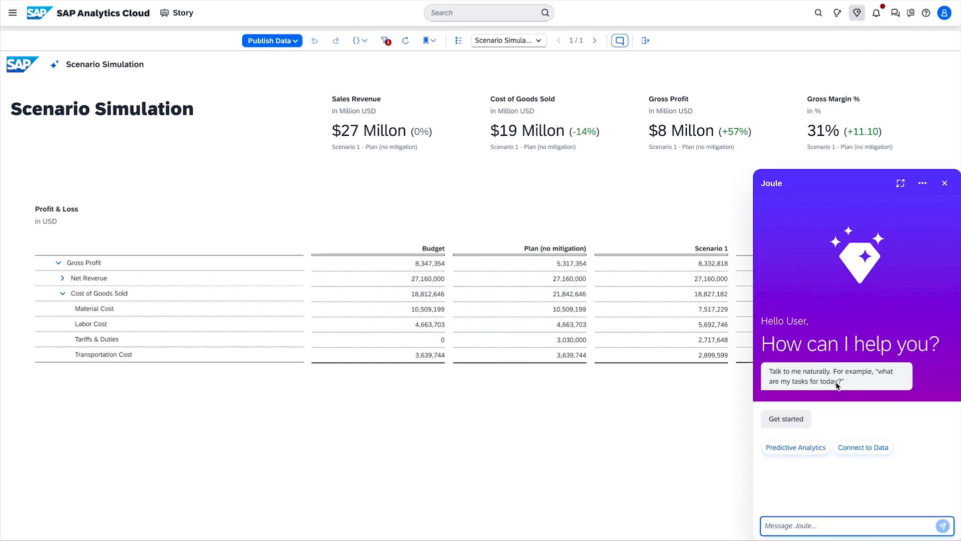
pyautogui.write("Hi Joule, I've completed the budget planning for the upcoming cycle. Please send the results to the supply chain side.")
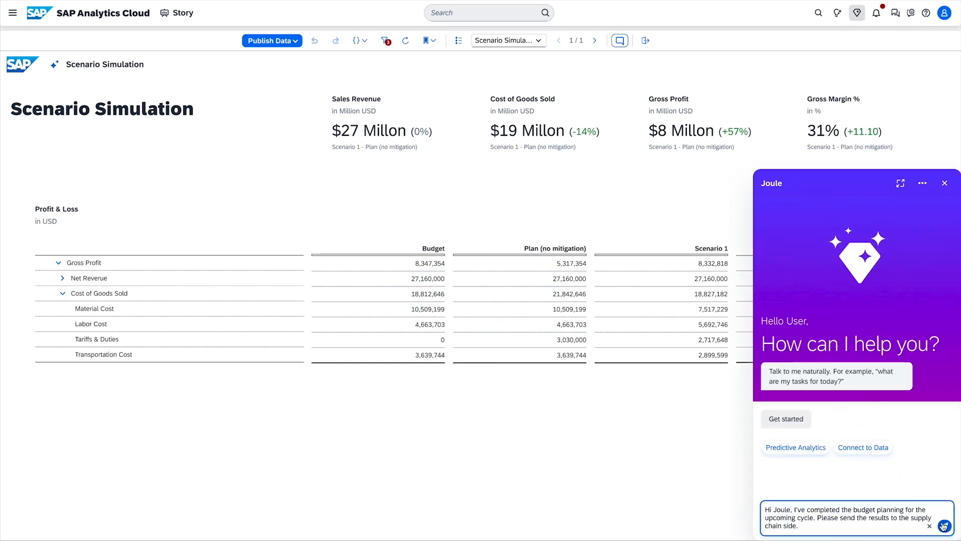
pyautogui.click(945, 525)
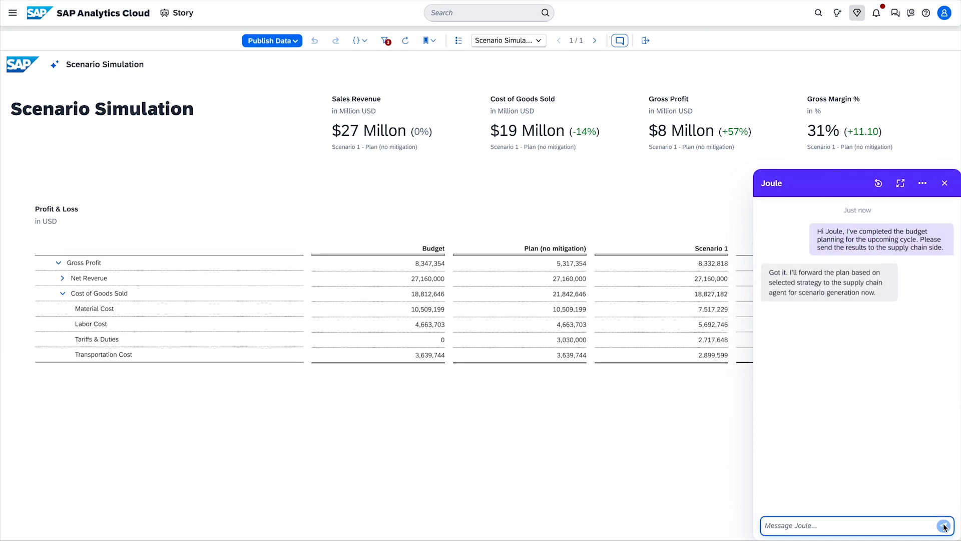